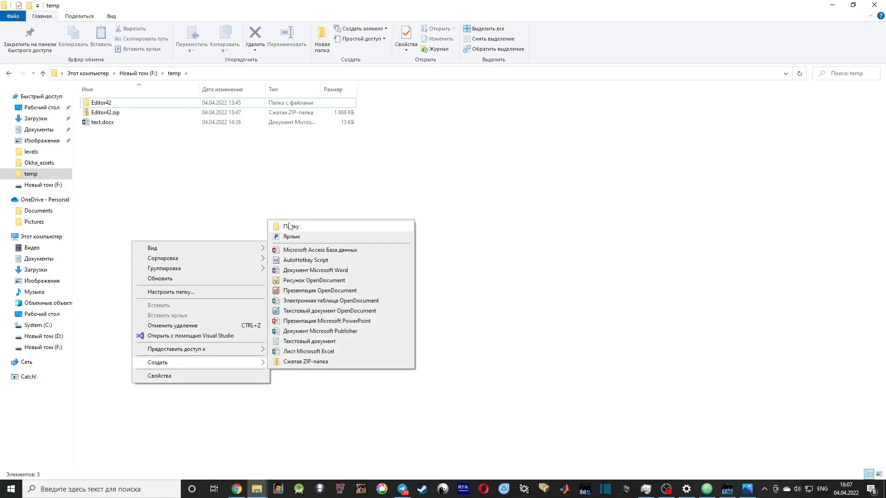
Step: Create a new folder named bfdev inside the temp folder
{"action": "left_click", "coordinate": [291, 227]}
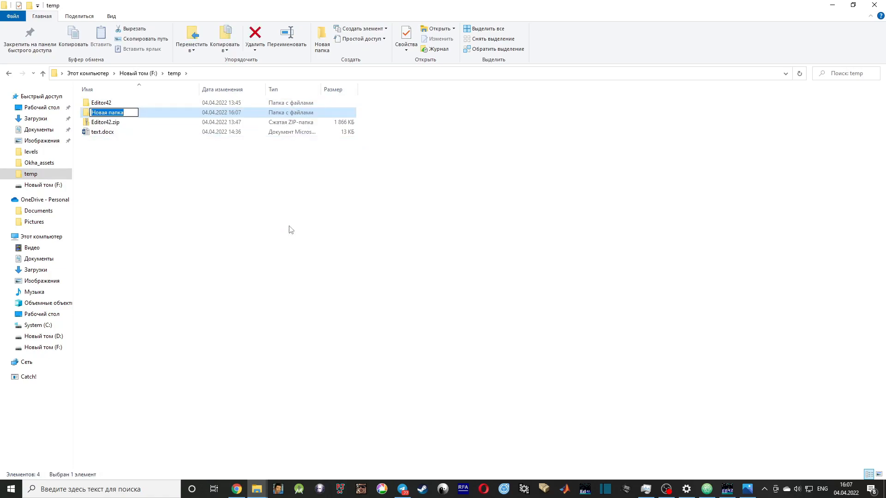
{"action": "type", "text": "bfde"}
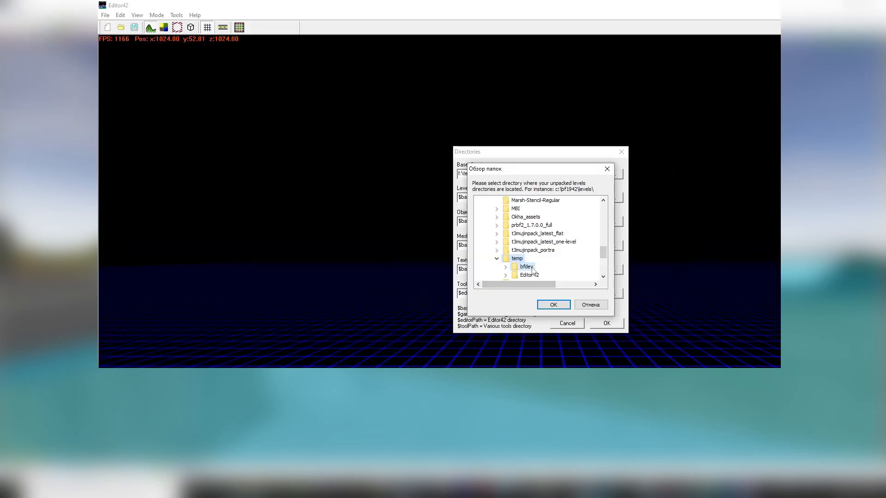
Step: Choose temp\bfdev as the Editor42 levels directory
{"action": "left_click", "coordinate": [553, 305]}
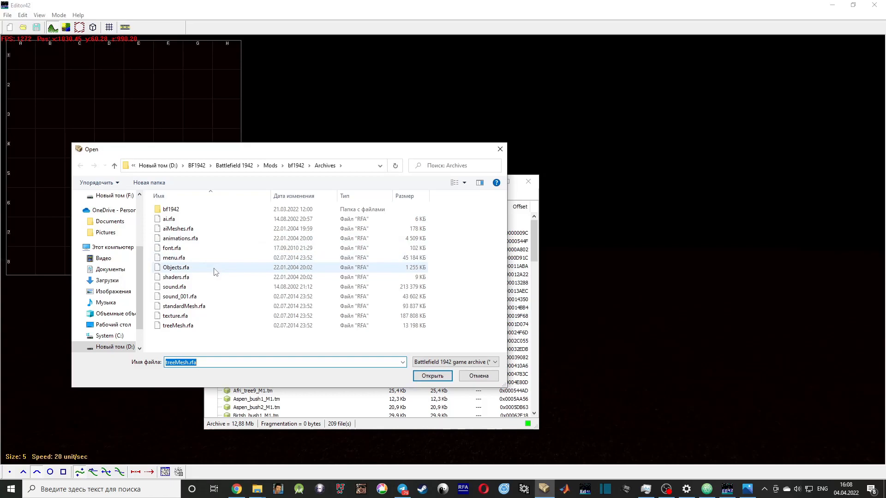
Step: Open the Objects.rfa archive from the bf1942 Archives folder in BGA
{"action": "left_click", "coordinate": [175, 267]}
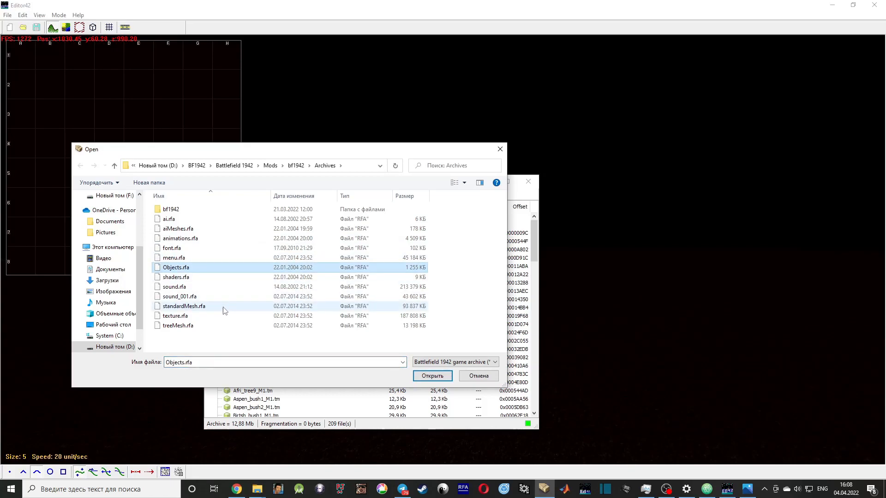
{"action": "left_click", "coordinate": [176, 315]}
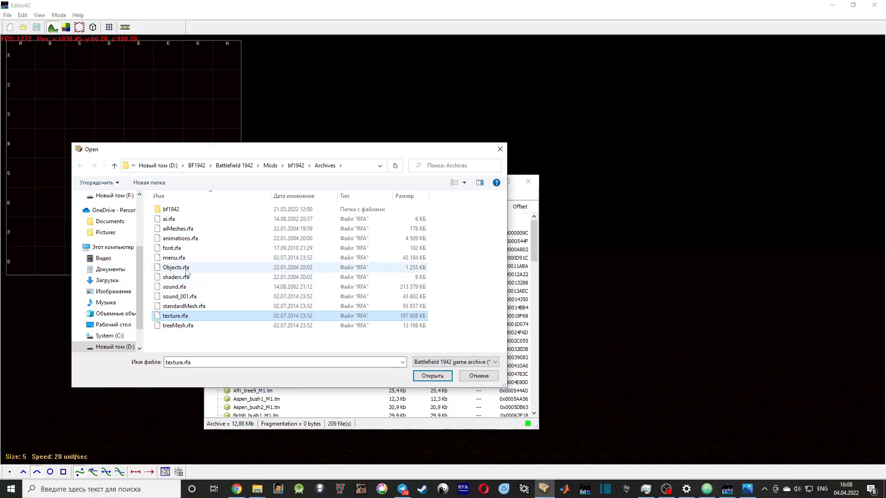
{"action": "left_click", "coordinate": [174, 267]}
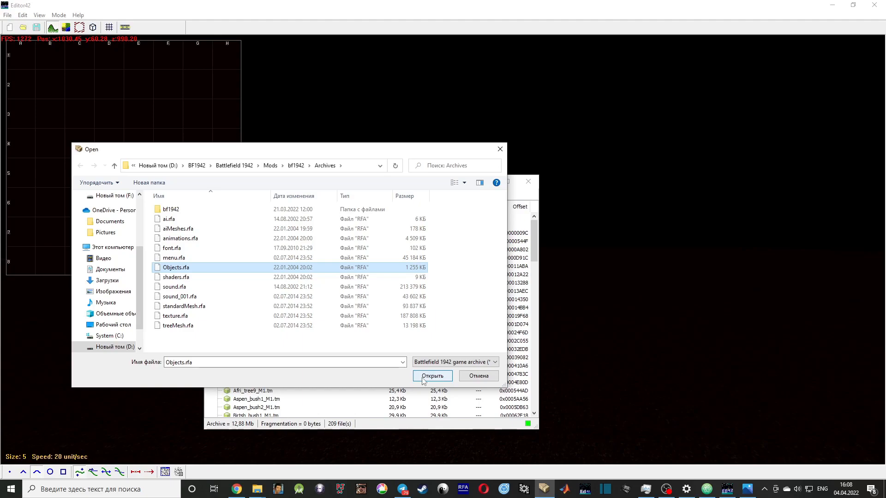
{"action": "left_click", "coordinate": [432, 377]}
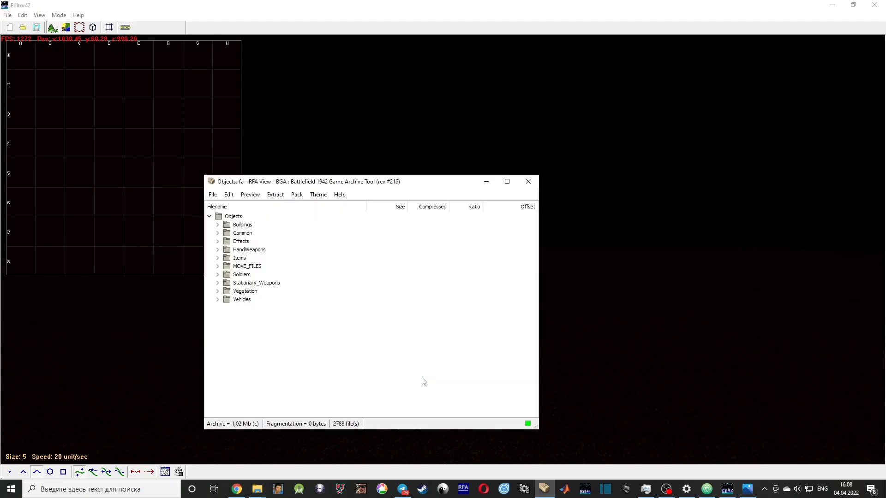
Step: Extract all files of Objects.rfa into F:\temp\bfdev
{"action": "left_click", "coordinate": [275, 195]}
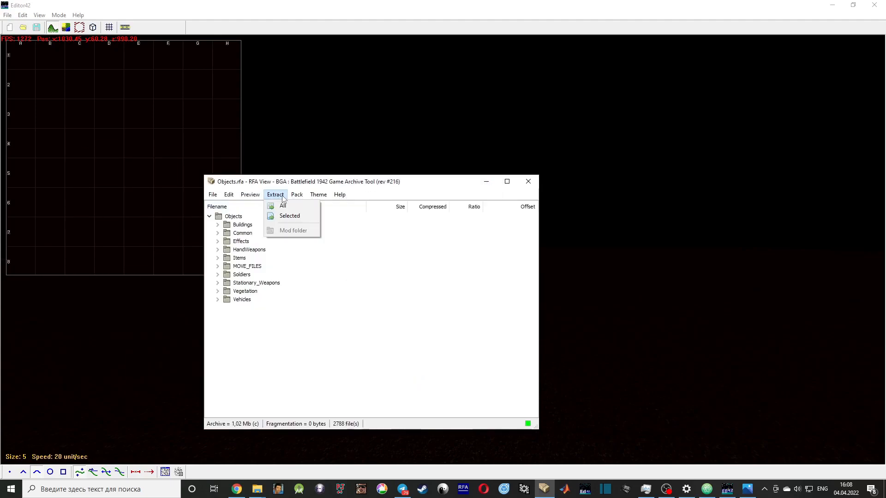
{"action": "left_click", "coordinate": [282, 206]}
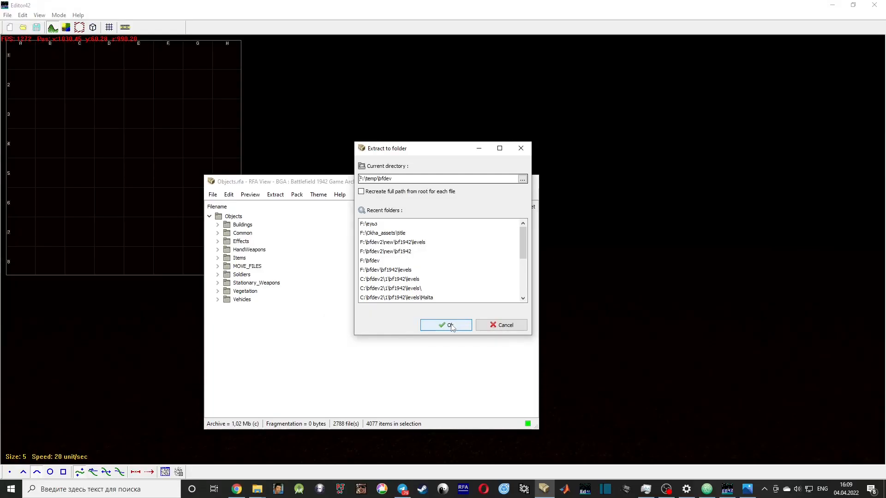
{"action": "left_click", "coordinate": [445, 325]}
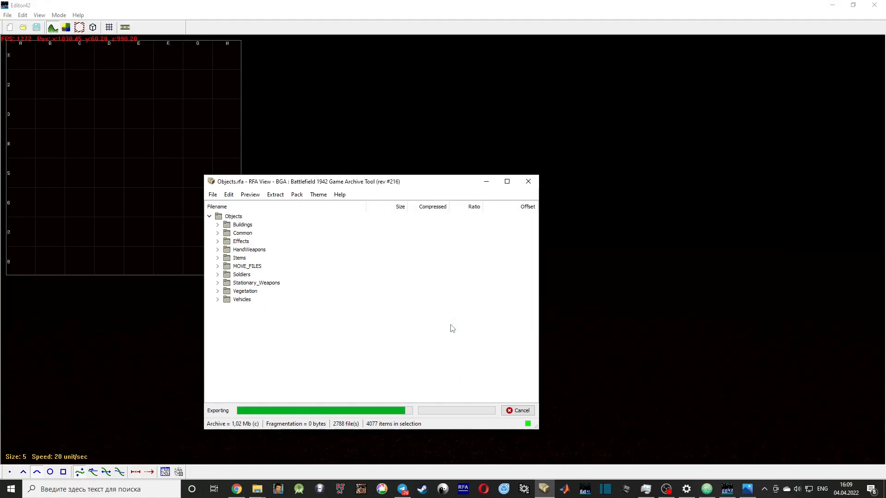
{"action": "left_click", "coordinate": [212, 195]}
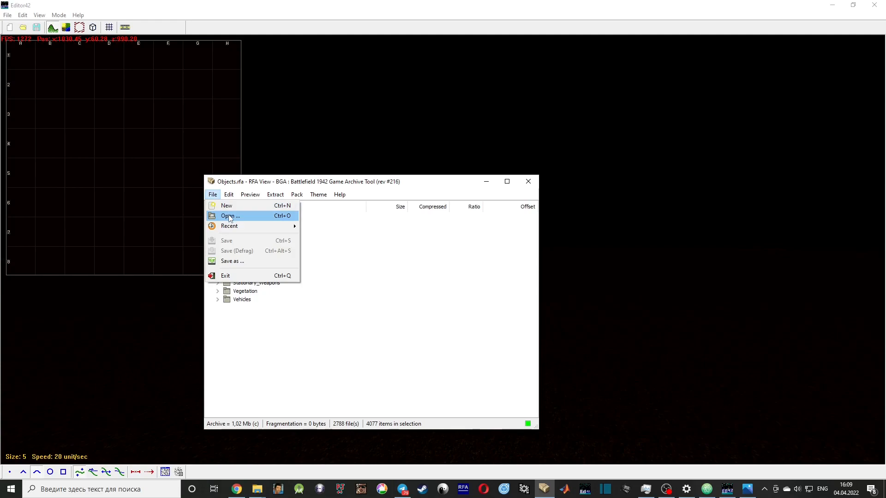
Step: Browse into bf1942\levels and select the Gazala.rfa level archive
{"action": "left_click", "coordinate": [229, 216]}
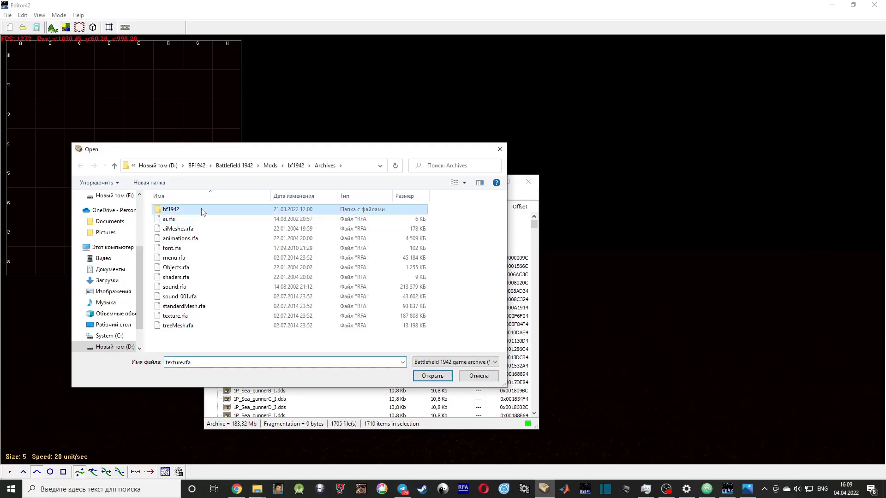
{"action": "double_click", "coordinate": [171, 208]}
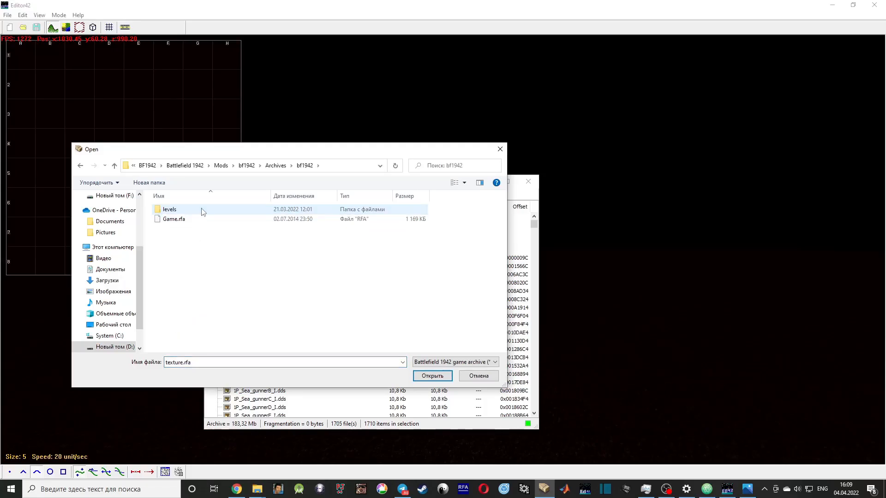
{"action": "double_click", "coordinate": [169, 209]}
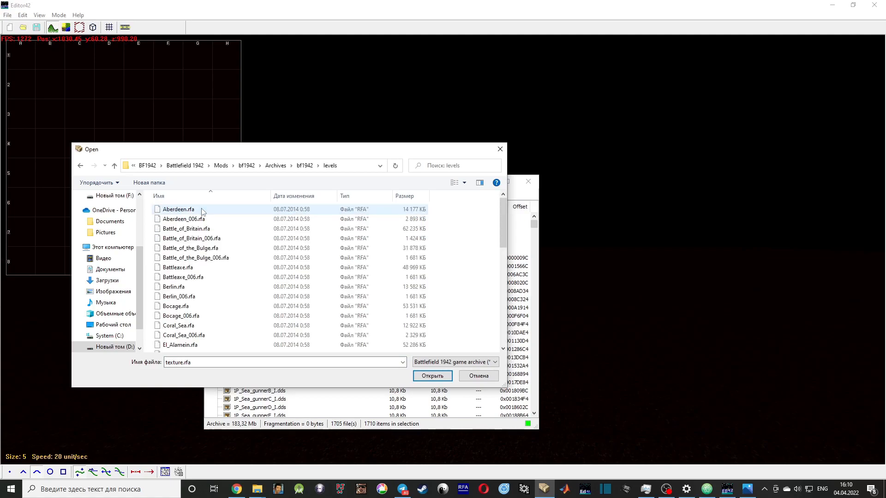
{"action": "scroll", "scroll_direction": "down", "scroll_amount": 3}
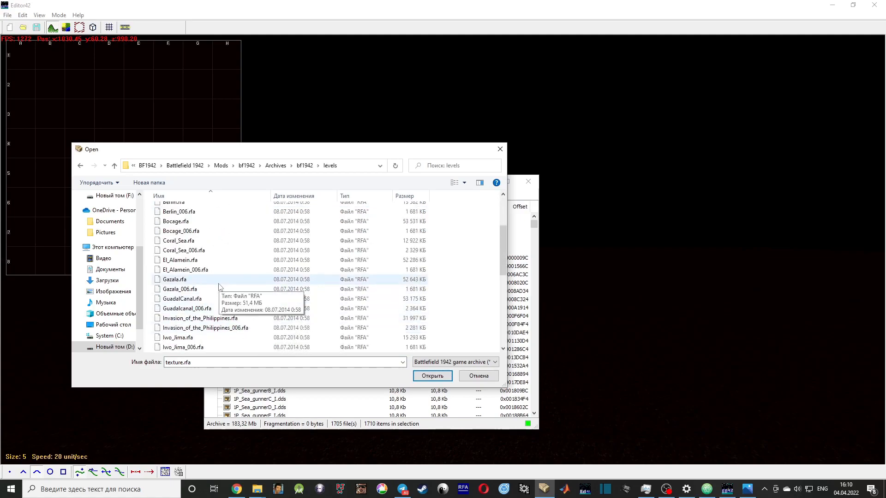
{"action": "left_click", "coordinate": [174, 279]}
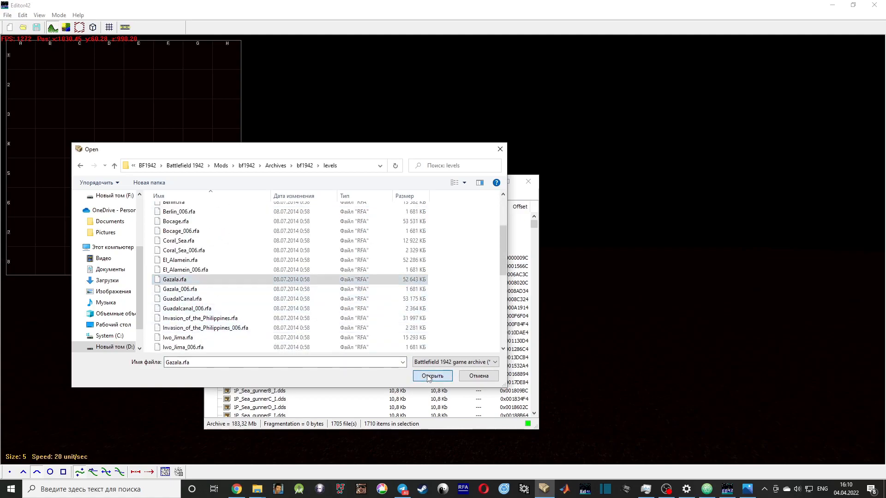
Step: Open Gazala.rfa and extract all its items into F:\temp\bfdev
{"action": "left_click", "coordinate": [432, 375]}
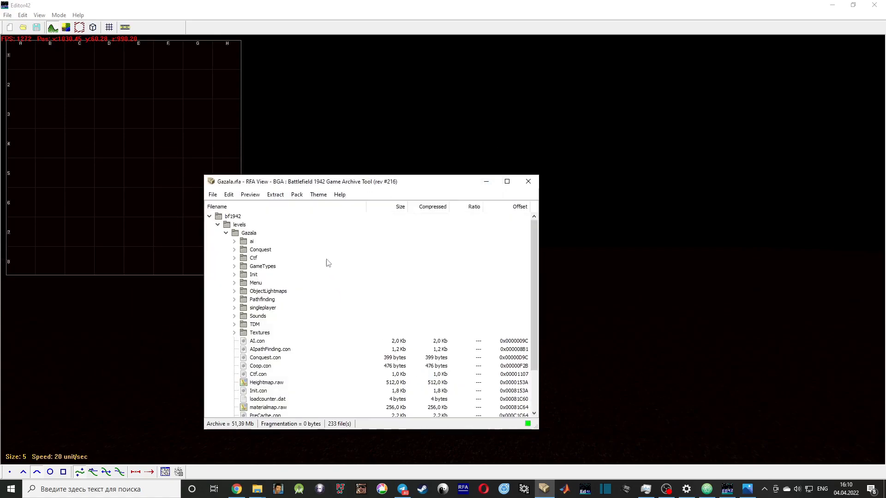
{"action": "left_click", "coordinate": [274, 194]}
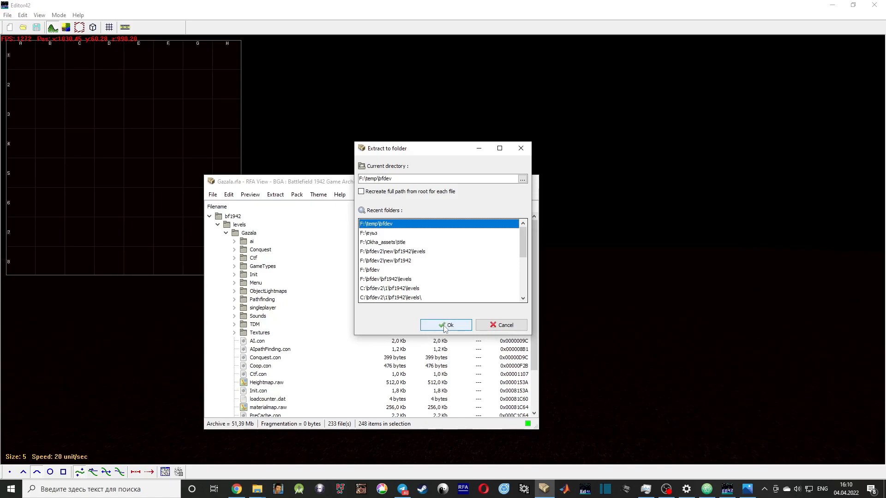
{"action": "left_click", "coordinate": [446, 324]}
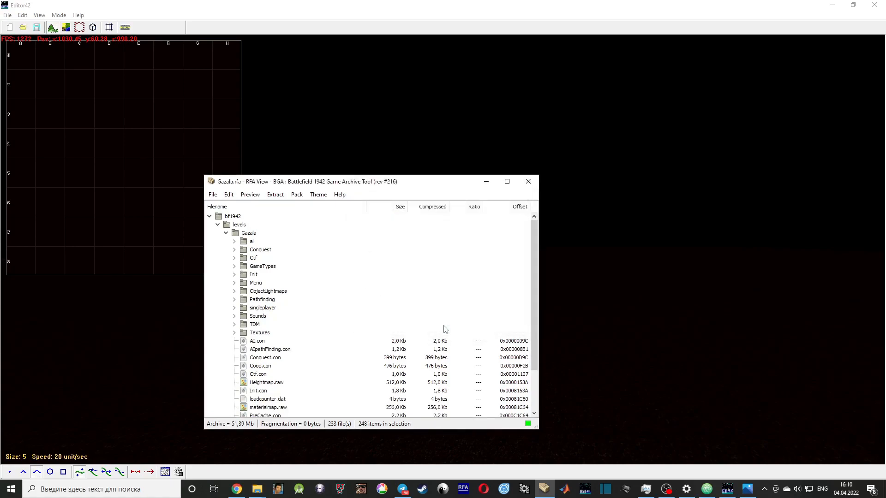